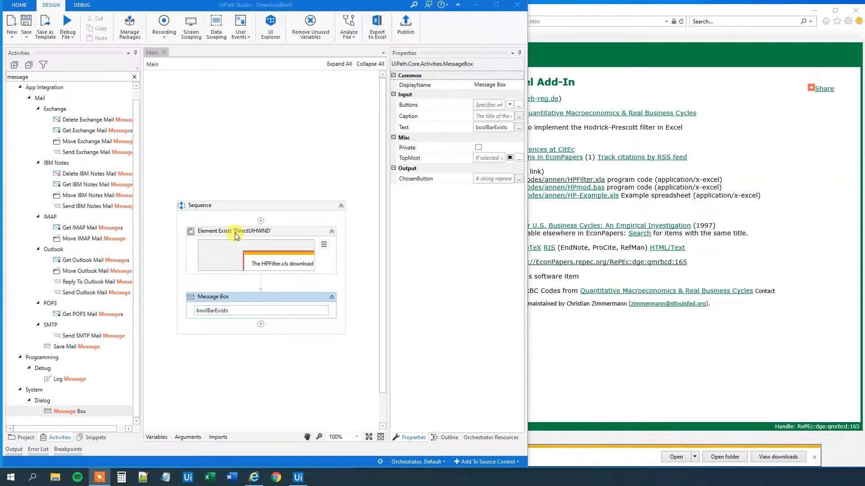
Dismiss IE's download notification bar and run the workflow, which still reports True
click(234, 231)
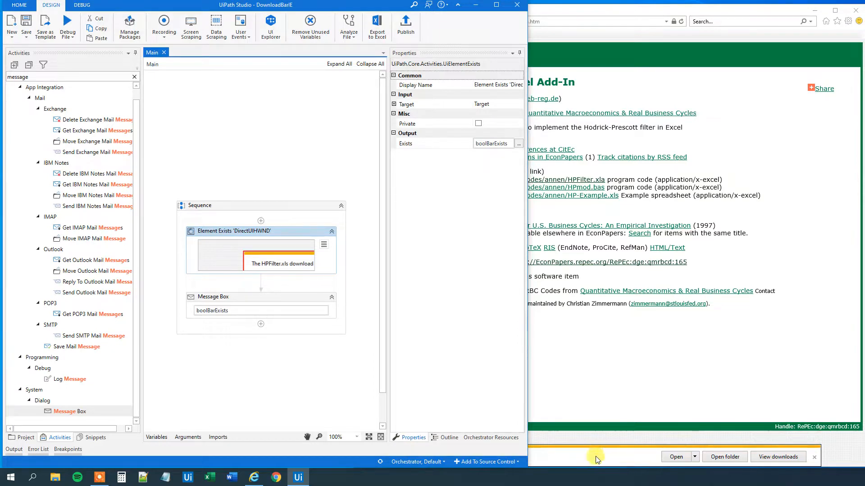
mouse_move(223, 291)
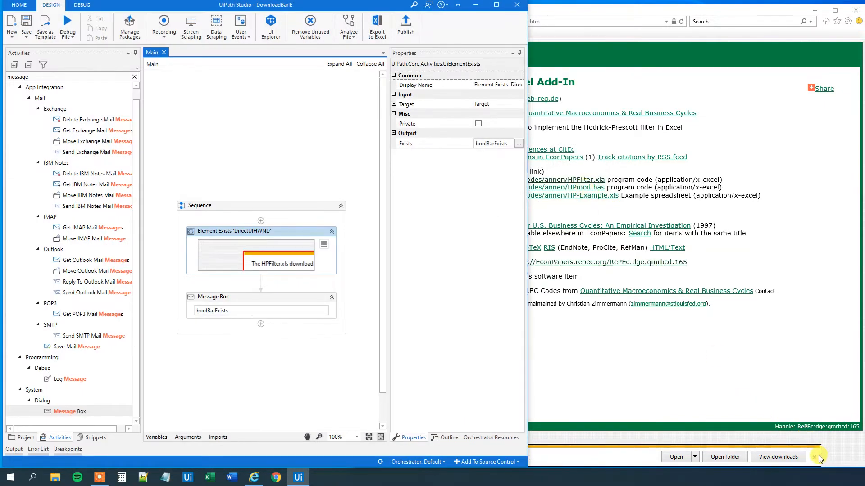
click(815, 458)
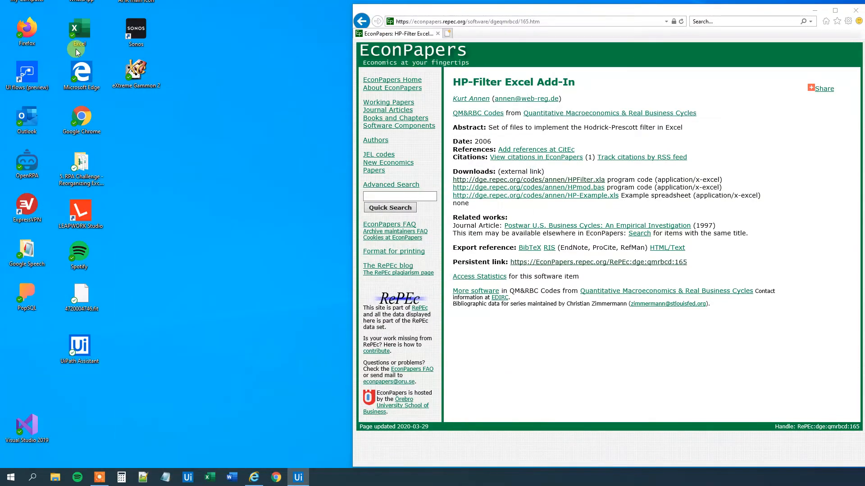
click(525, 98)
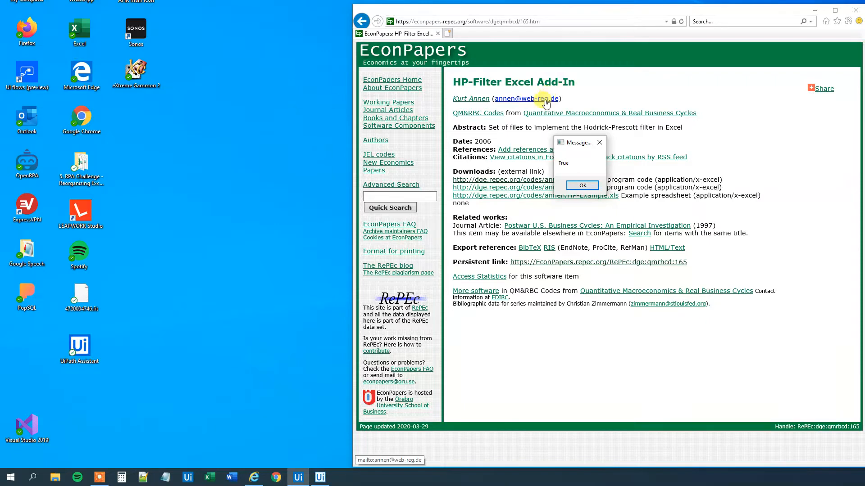
mouse_move(572, 172)
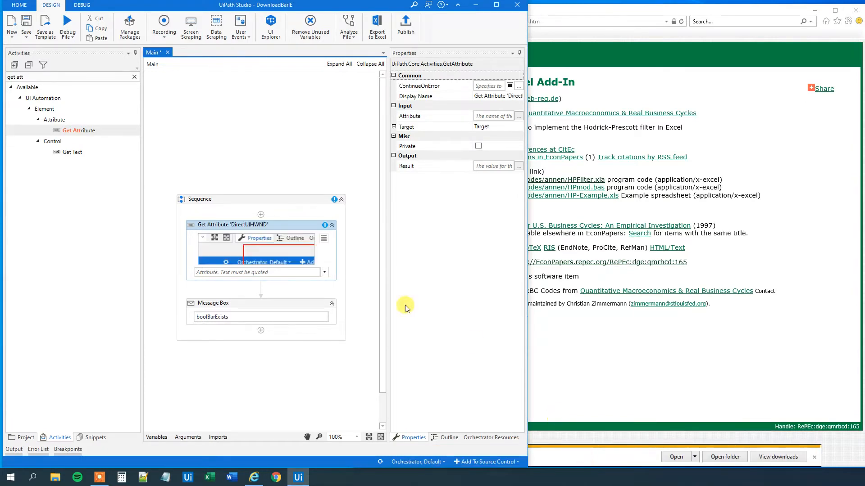
Place a Get Attribute activity in the Sequence targeting the DirectUIHWND download-bar element
click(325, 237)
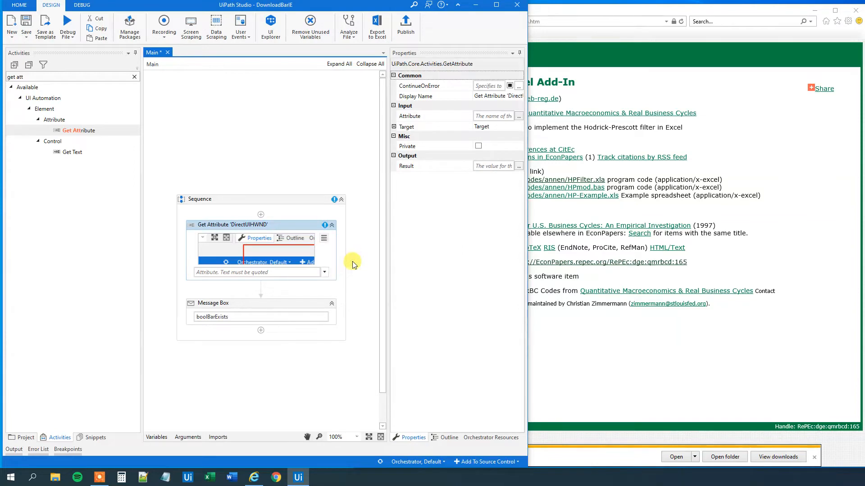
mouse_move(373, 260)
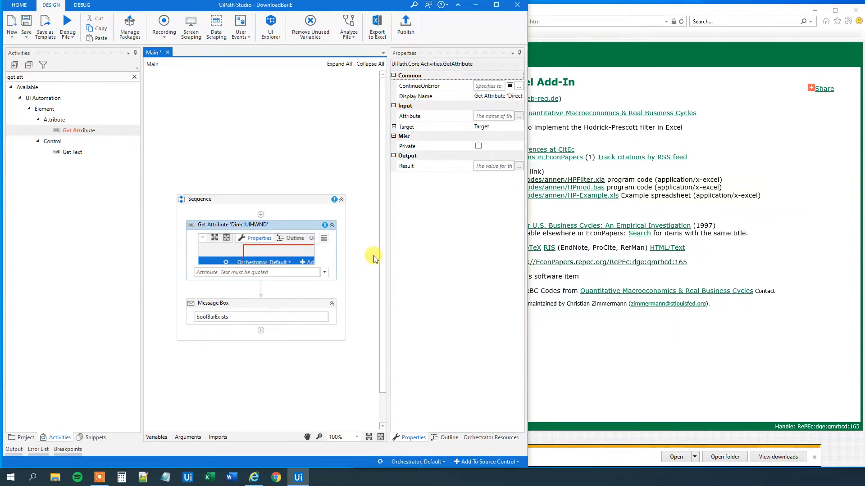
mouse_move(366, 255)
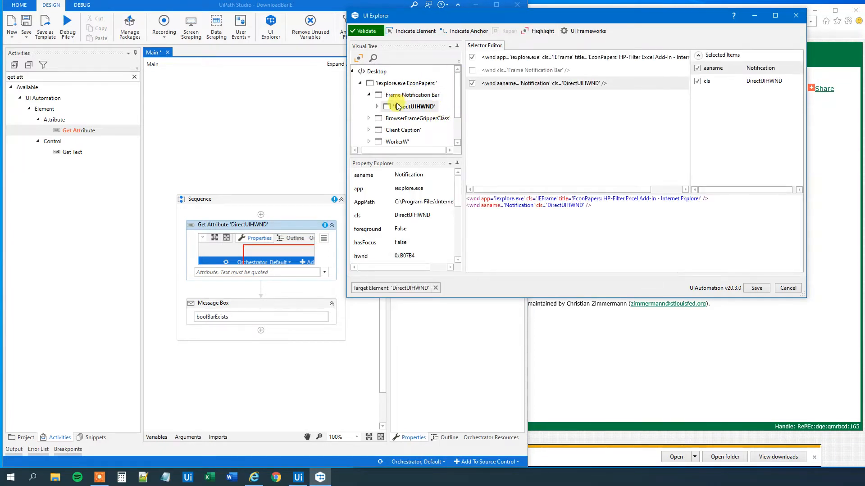
Set the parent Frame Notification Bar as Get Attribute's target element in UI Explorer and save it
click(412, 95)
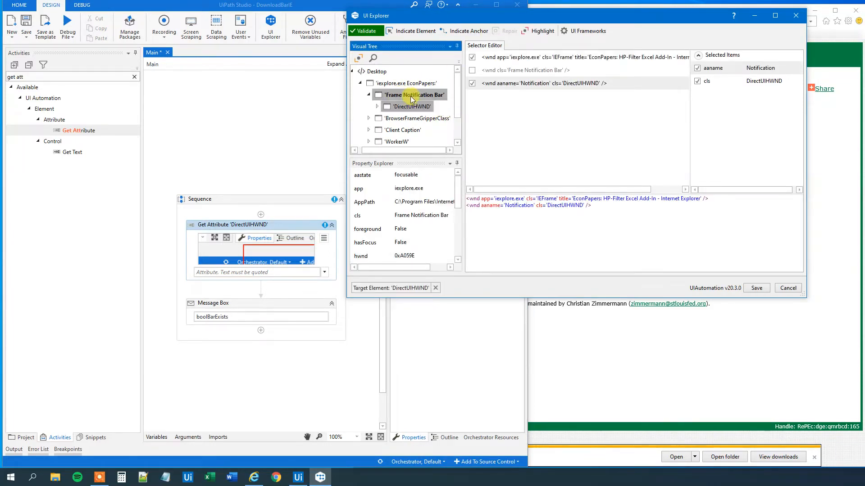
right_click(411, 95)
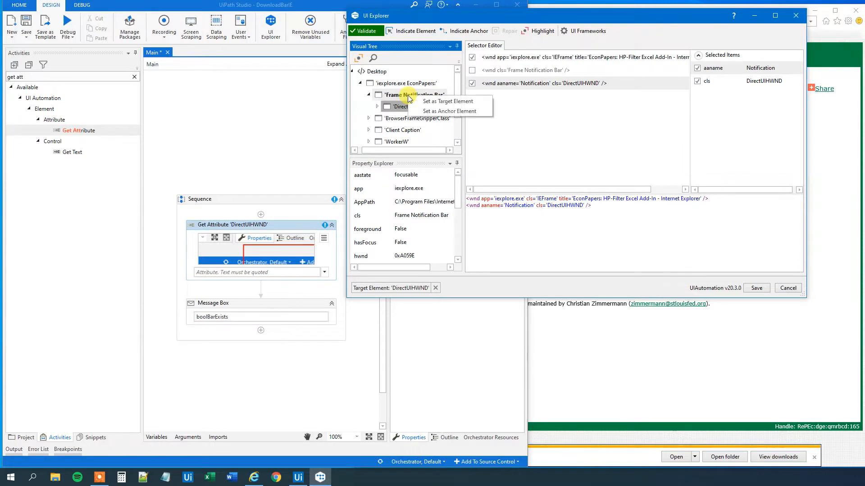
click(447, 101)
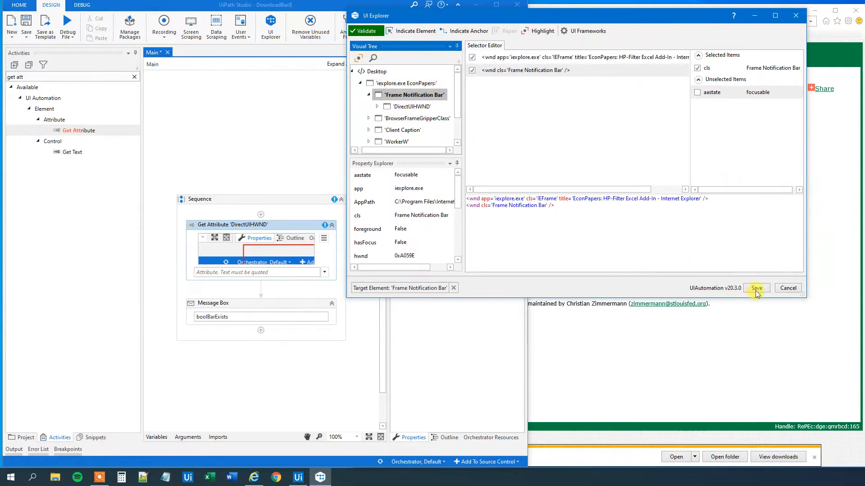
click(756, 289)
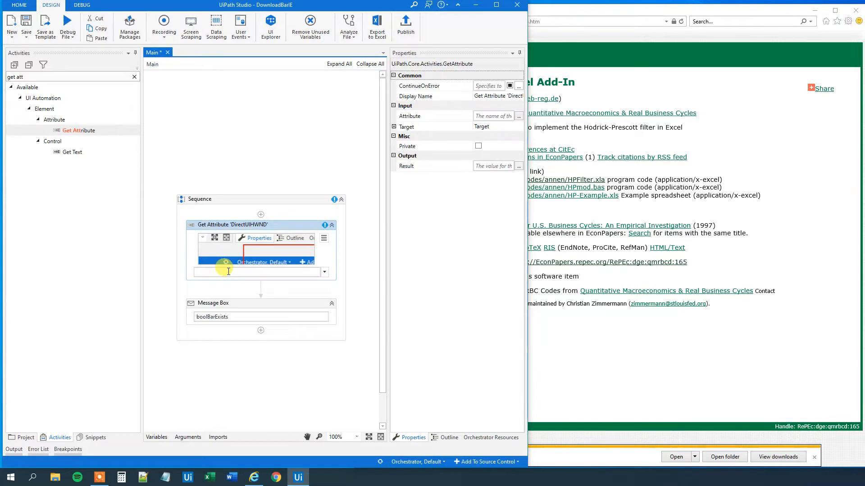
Choose 'relativeVisibility' as the attribute Get Attribute reads, filtering with 'rela'
text(rela)
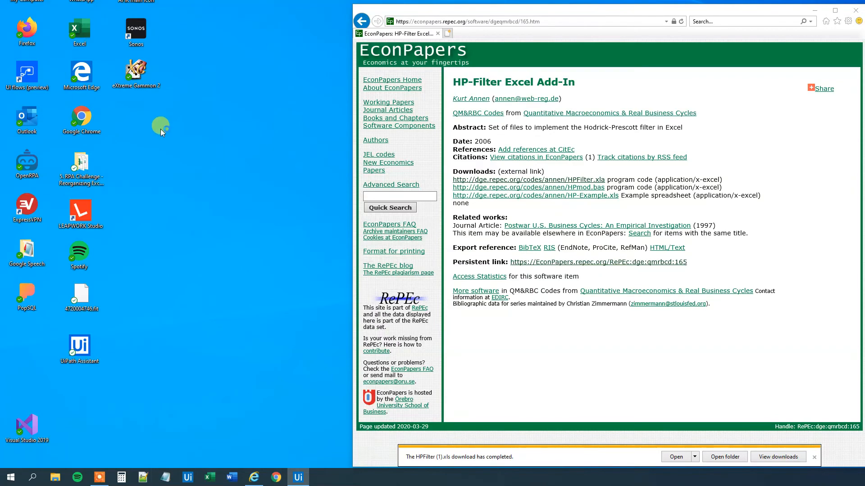
mouse_move(167, 123)
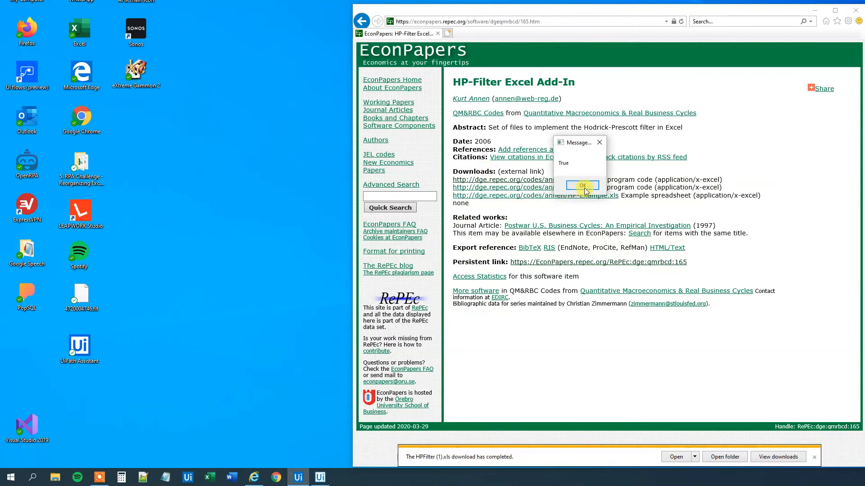
Acknowledge the message box reporting True for relativeVisibility with OK
click(582, 185)
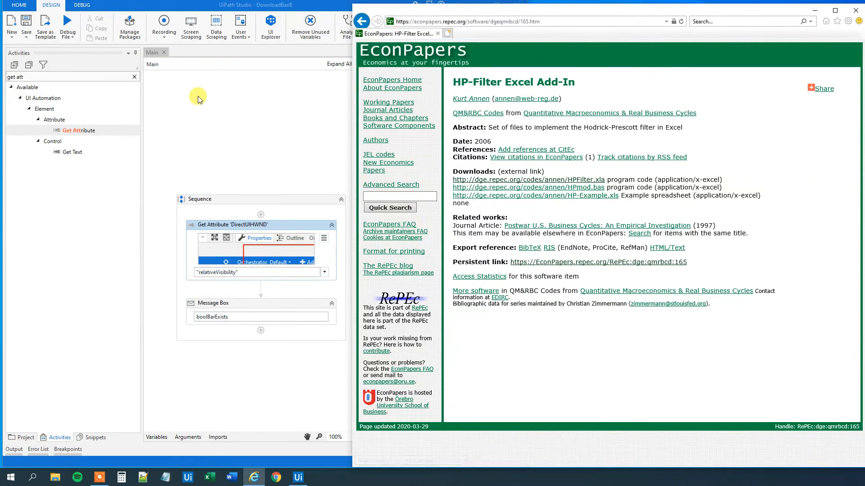